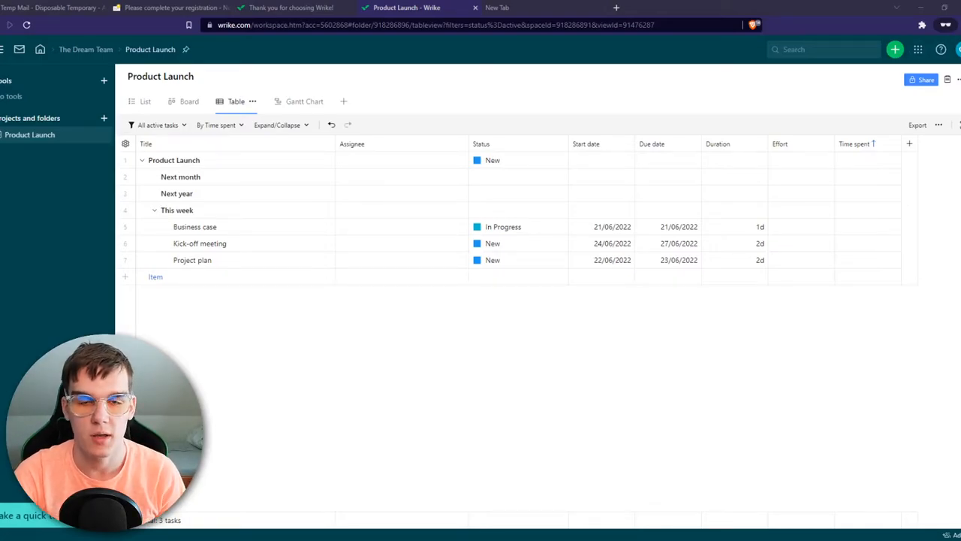
mouse_move(308, 285)
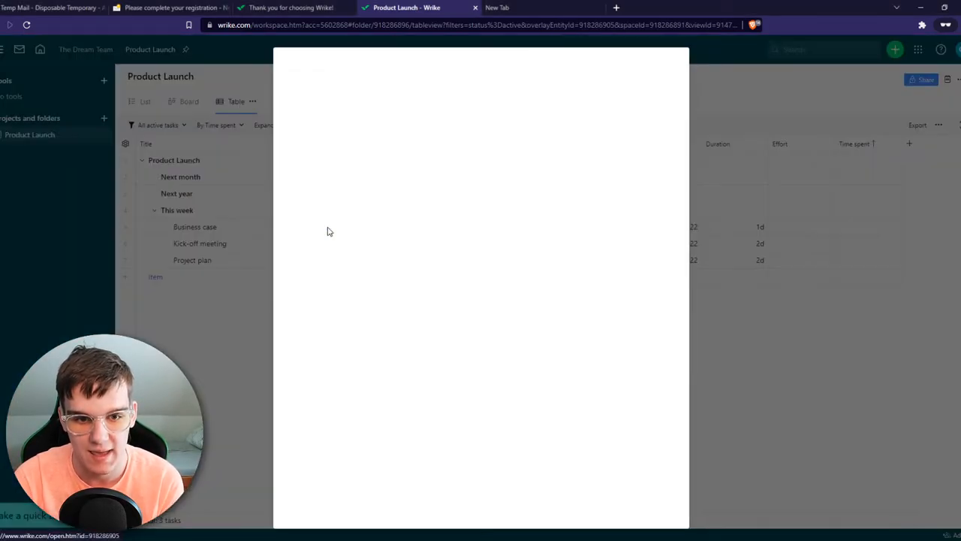
Step: Open the Business case task from the Product Launch table into its detail panel
left_click(194, 227)
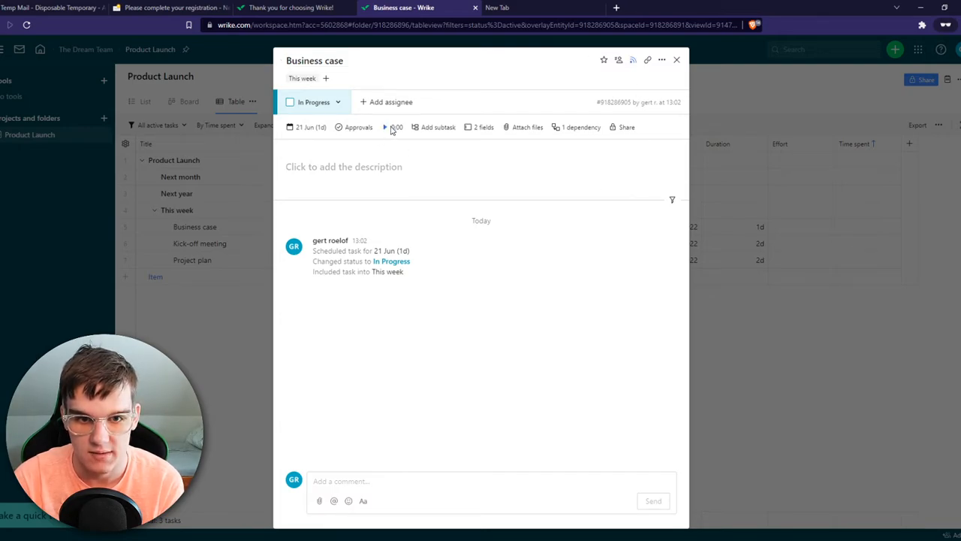
Step: Start the time-tracking timer on the Business case task
left_click(385, 126)
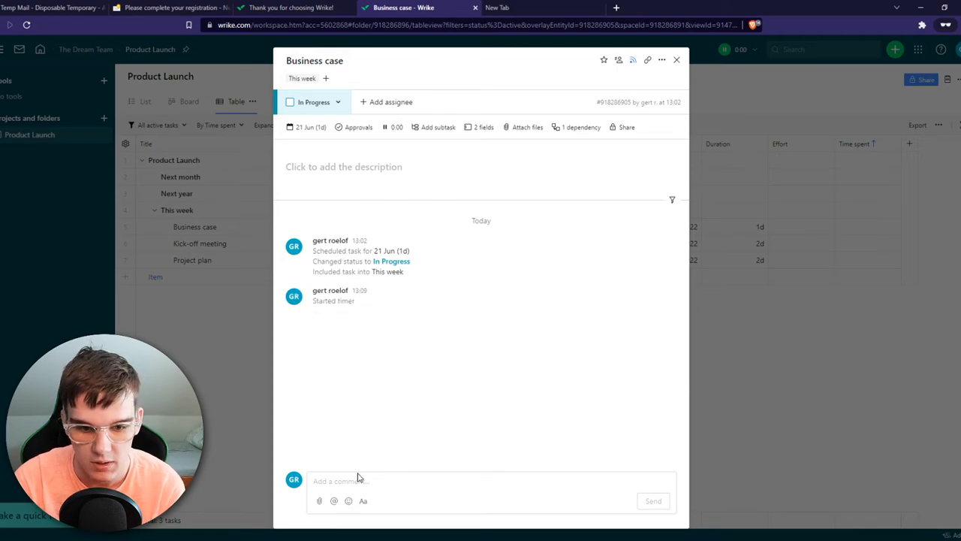
mouse_move(377, 370)
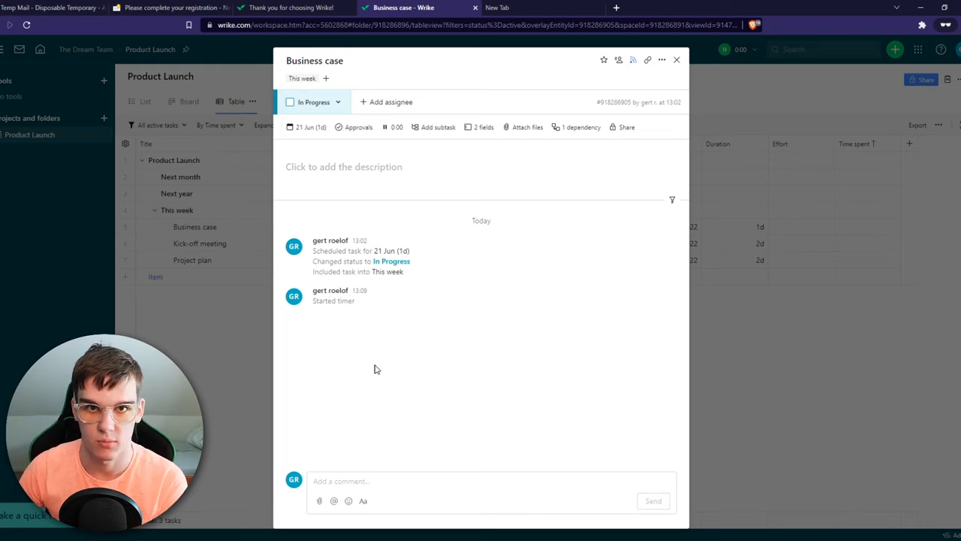
mouse_move(402, 171)
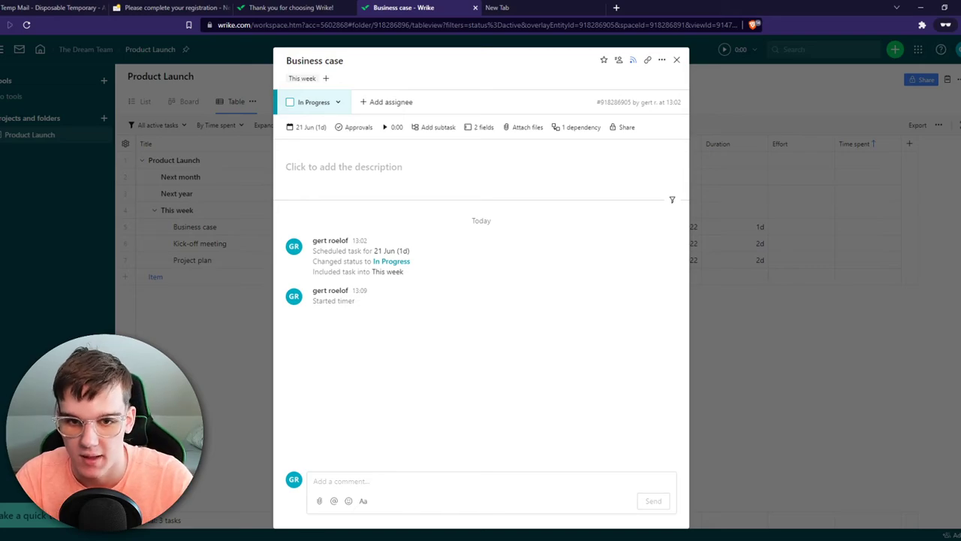
mouse_move(523, 177)
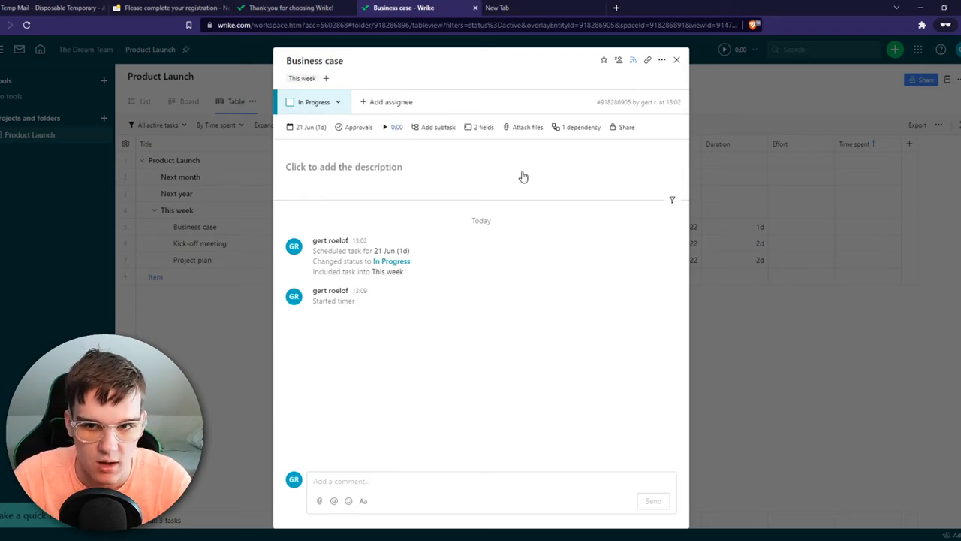